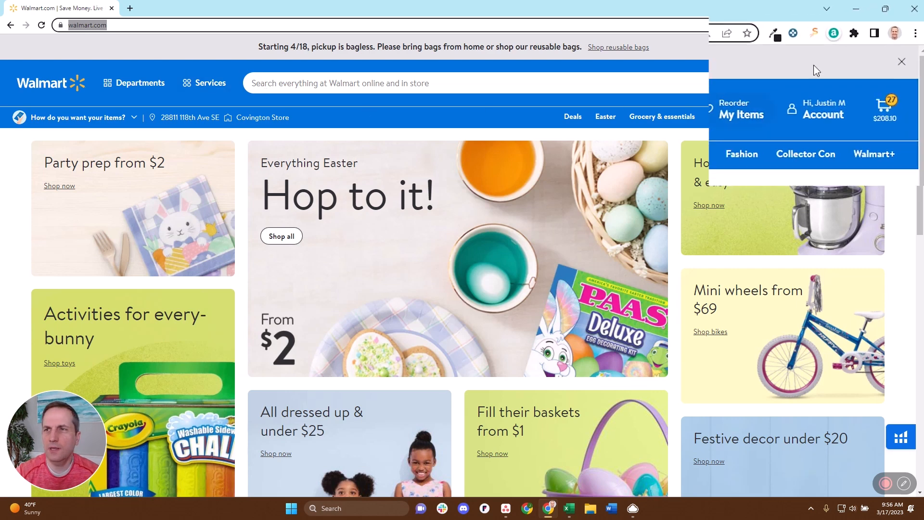
mouse_move(764, 50)
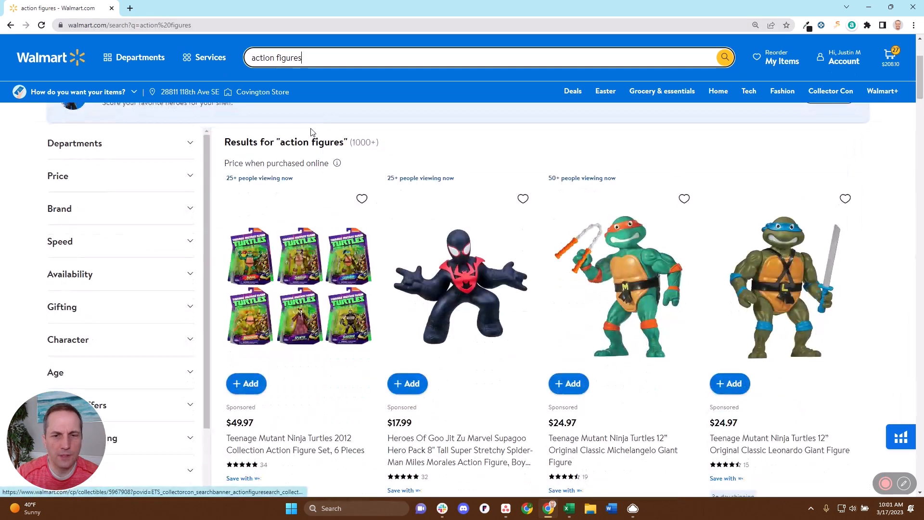
Open the Miles Morales Spider-Man action figure from the action figures search results
click(460, 285)
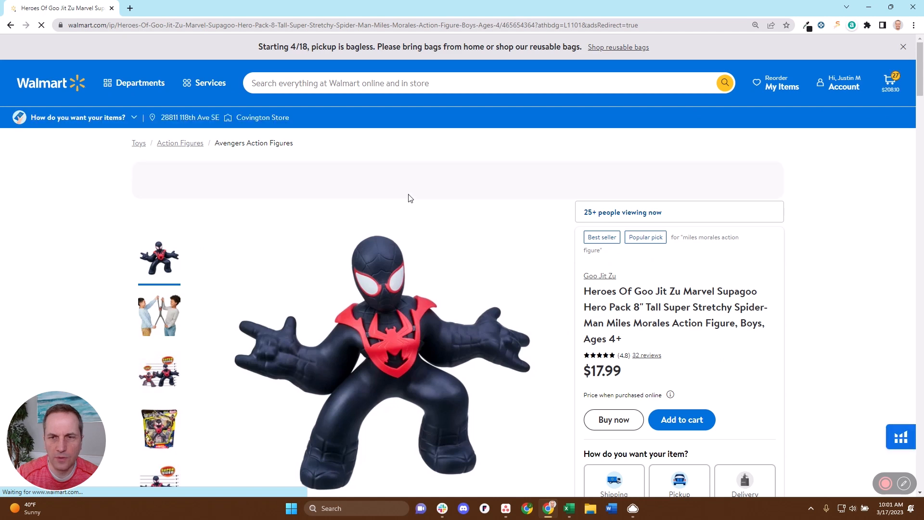
Scroll down to the DataSpark 30-day sales data, price history and other seller offers
scroll(down, 3)
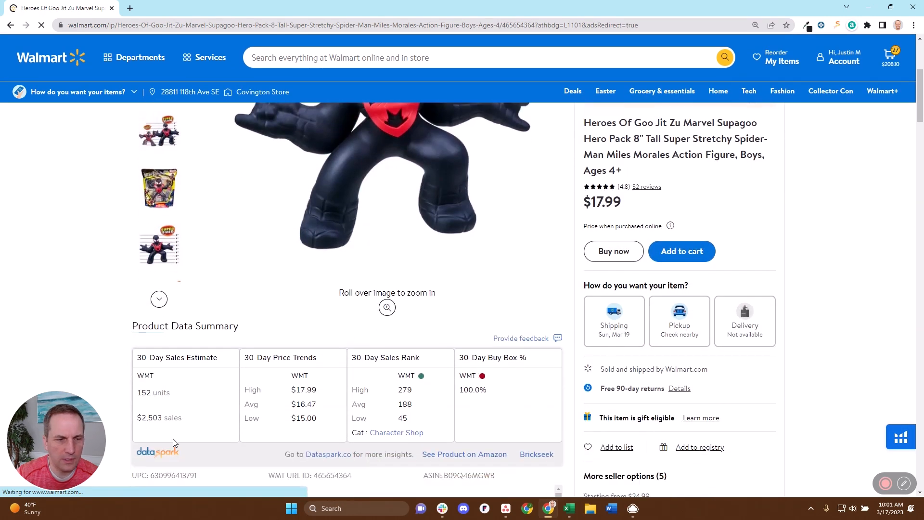
mouse_move(447, 406)
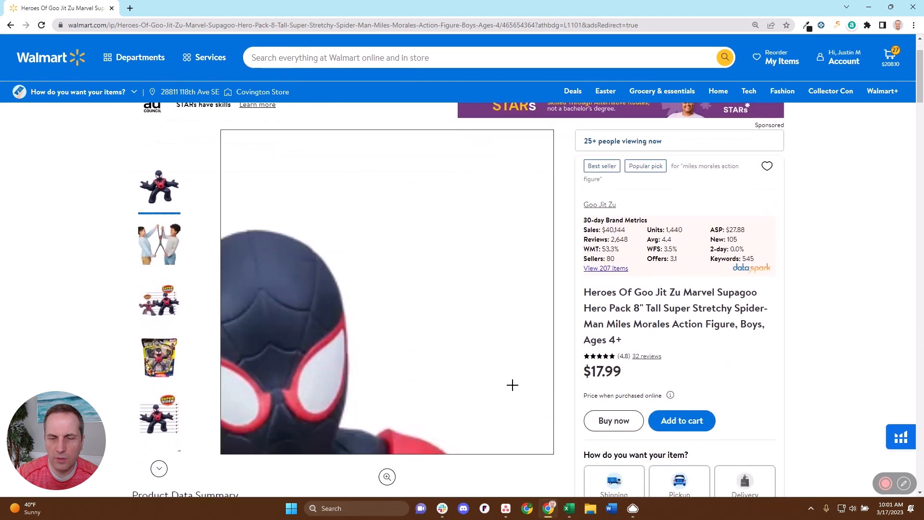
scroll(down, 3)
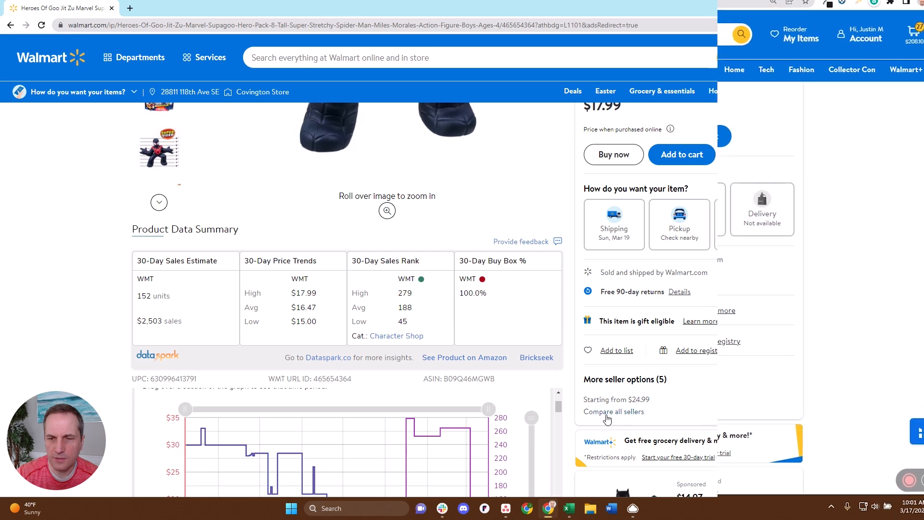
List all sellers and open Toywiz, the next seller and Ridge Investment Group in separate tabs
click(614, 412)
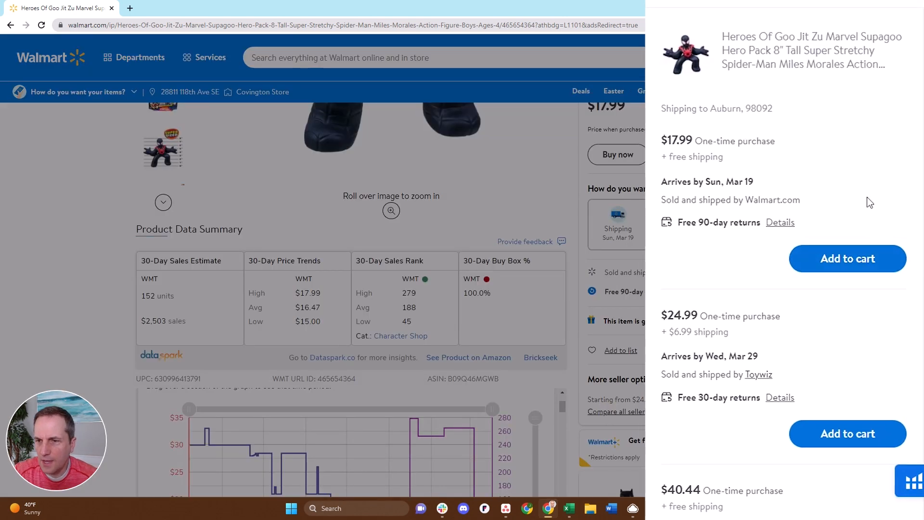
scroll(down, 3)
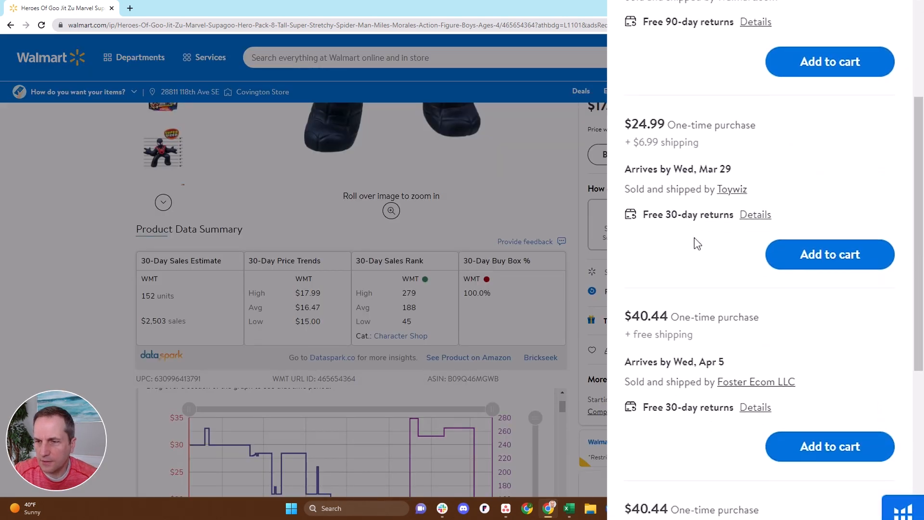
mouse_move(731, 189)
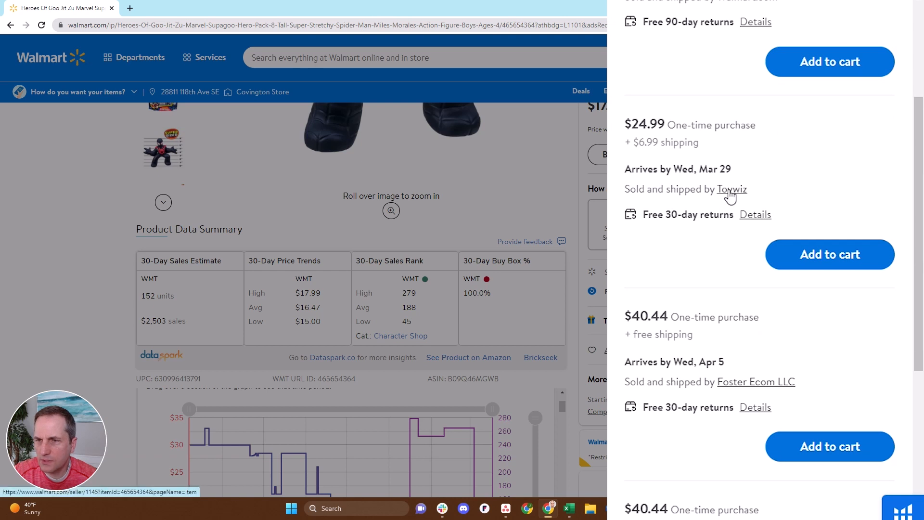
click(731, 189)
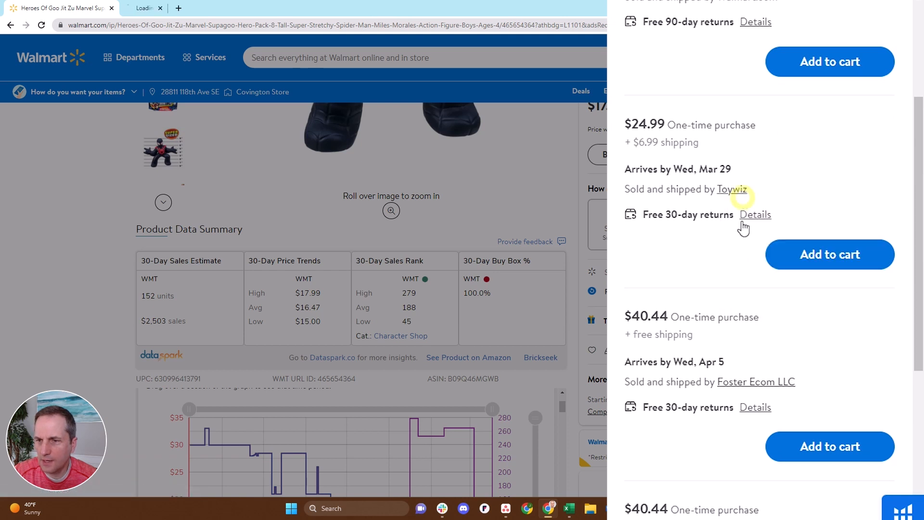
click(732, 189)
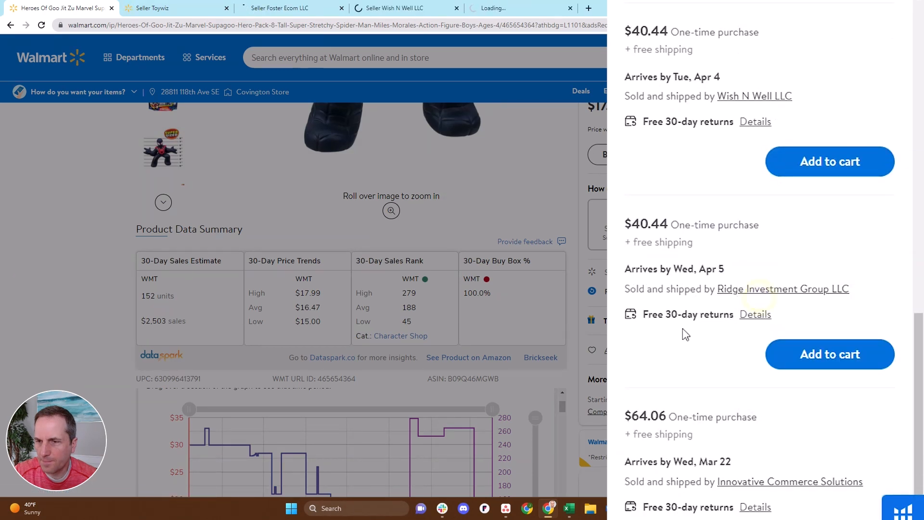
right_click(782, 289)
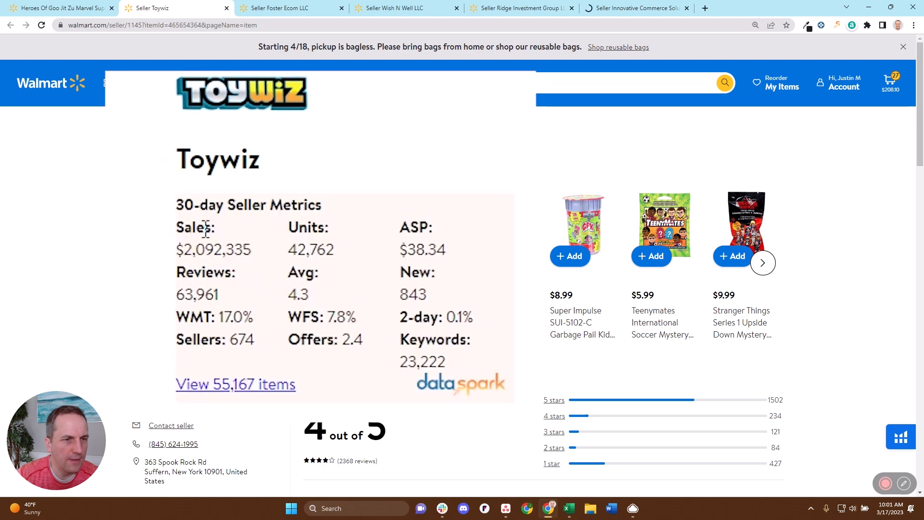
mouse_move(273, 256)
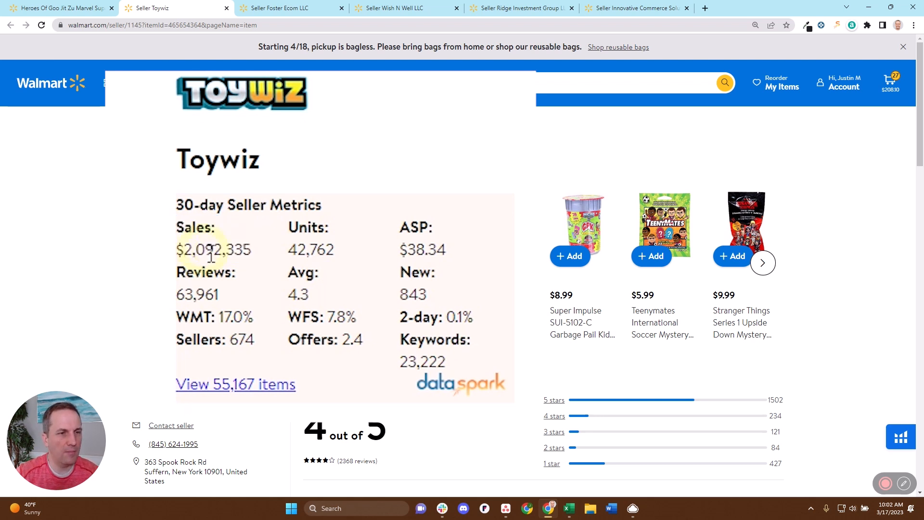
Highlight Toywiz's $2,092,335 sales and $38.34 average selling price, then clear the highlight
double_click(214, 249)
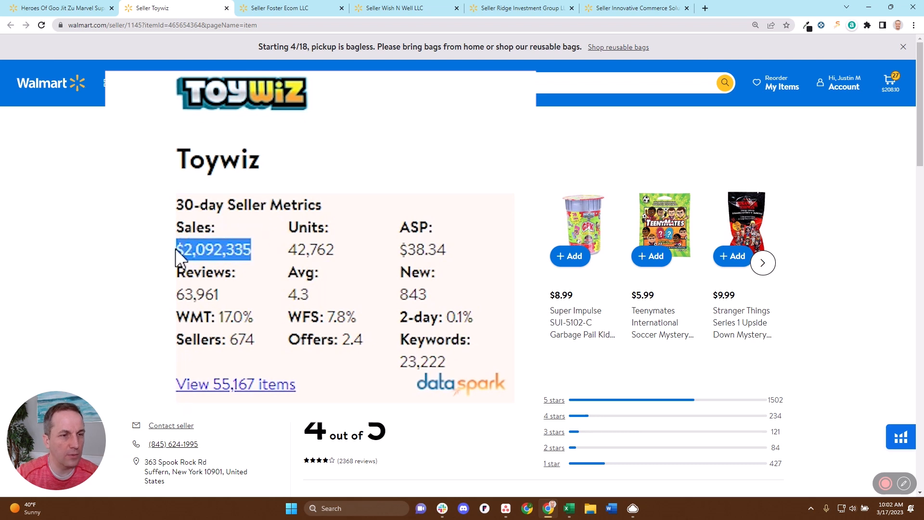
mouse_move(211, 268)
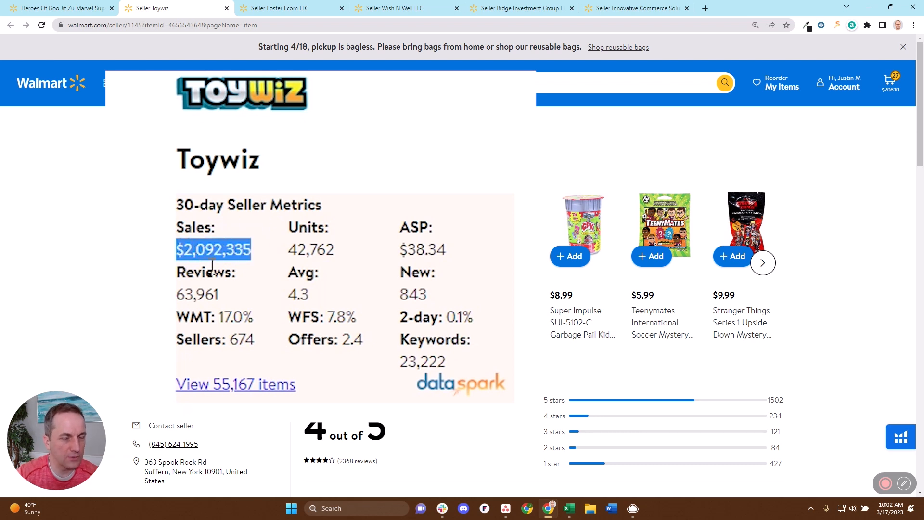
double_click(310, 238)
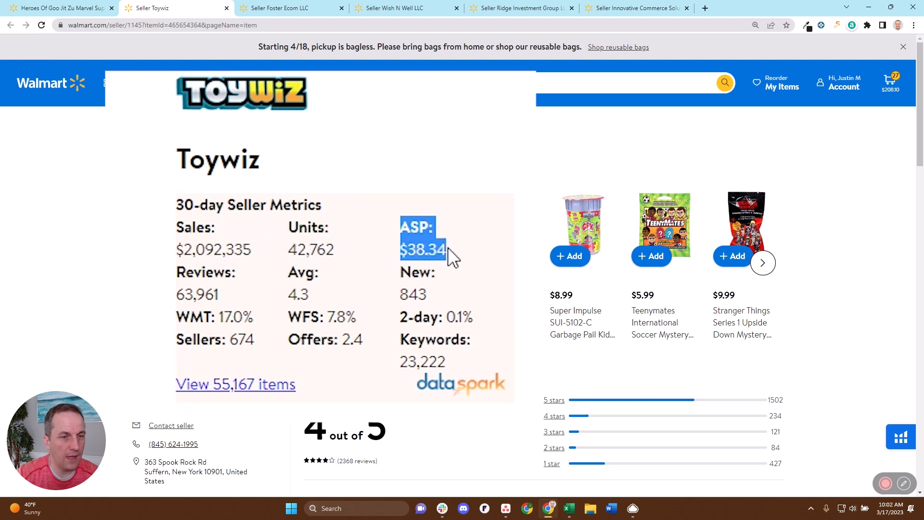
mouse_move(184, 283)
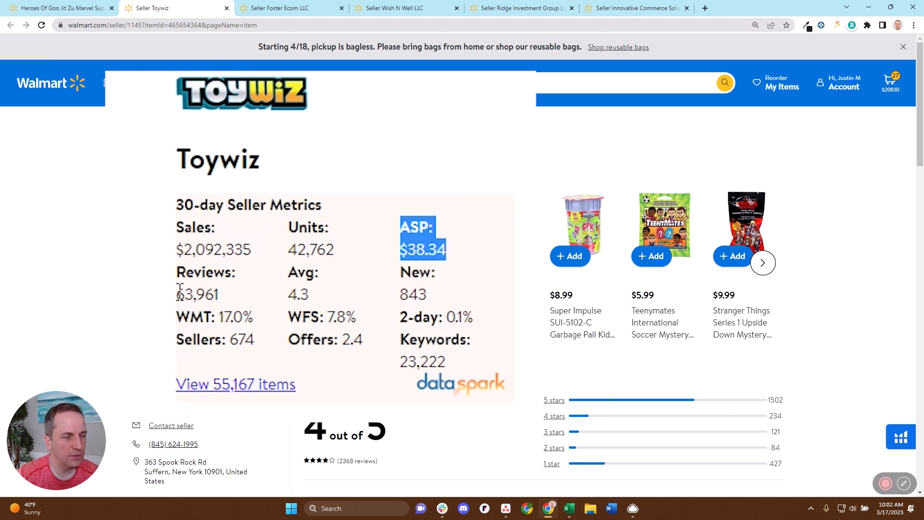
mouse_move(261, 404)
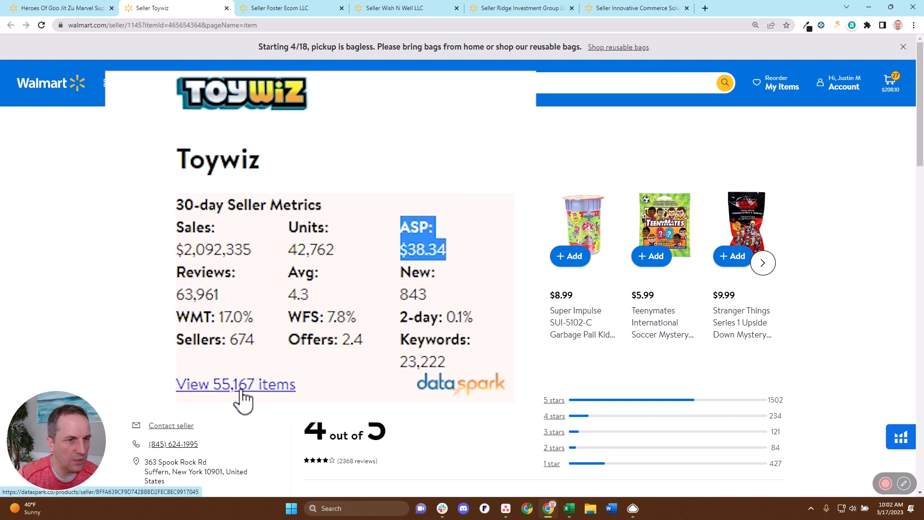
mouse_move(238, 312)
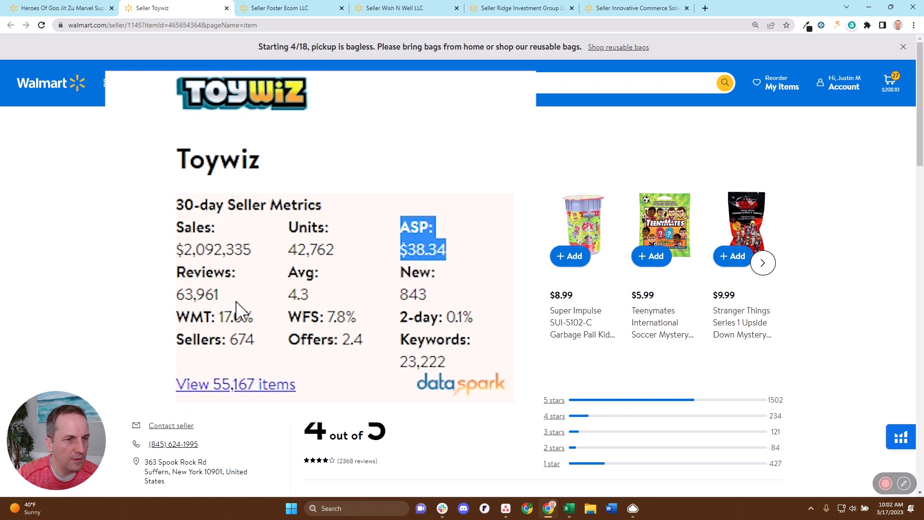
double_click(197, 294)
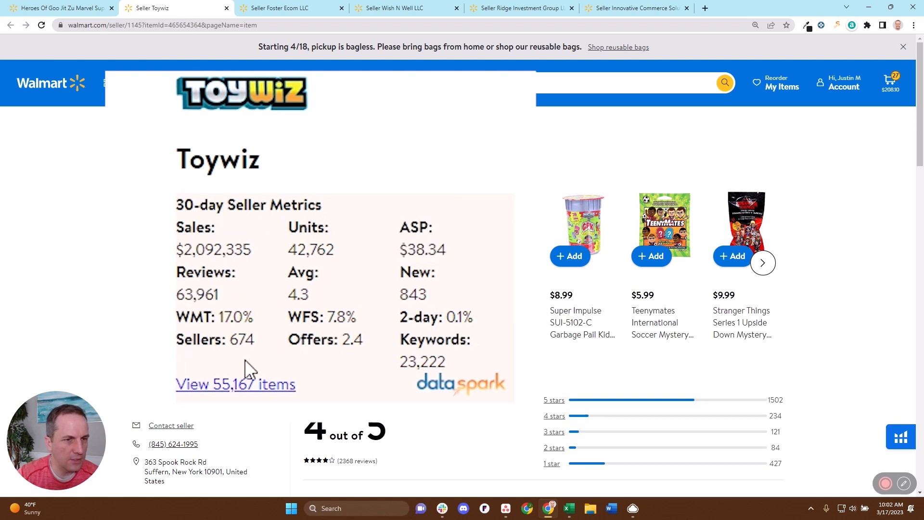
mouse_move(414, 301)
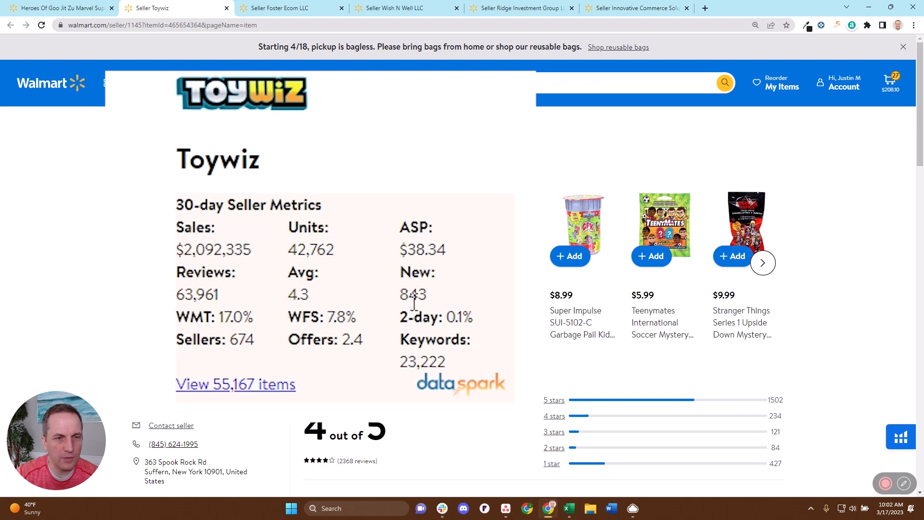
mouse_move(365, 376)
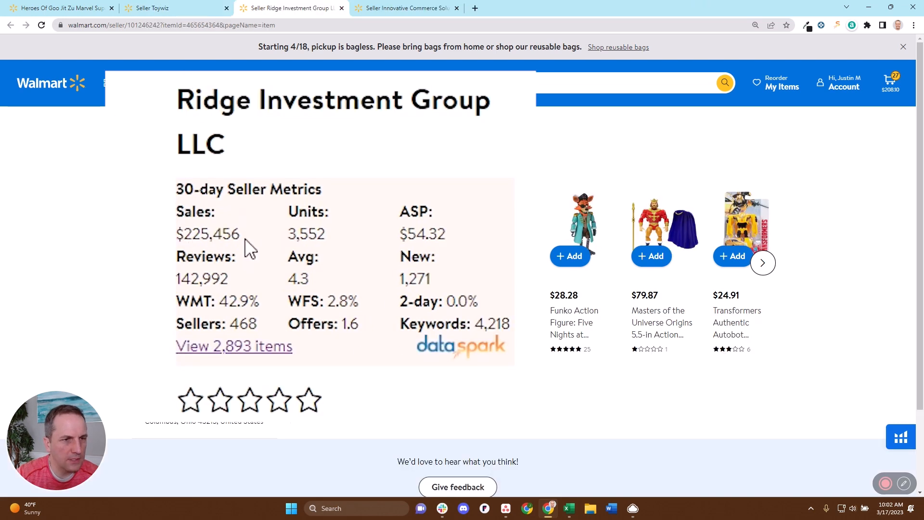
mouse_move(333, 241)
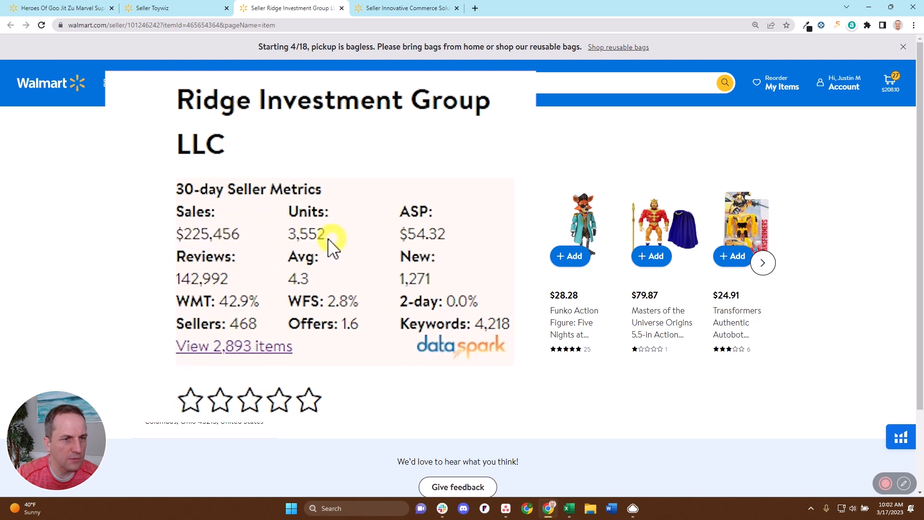
Highlight Ridge's 3,552 units and 54.32 ASP, then open its 2,893 items in DataSpark
double_click(310, 222)
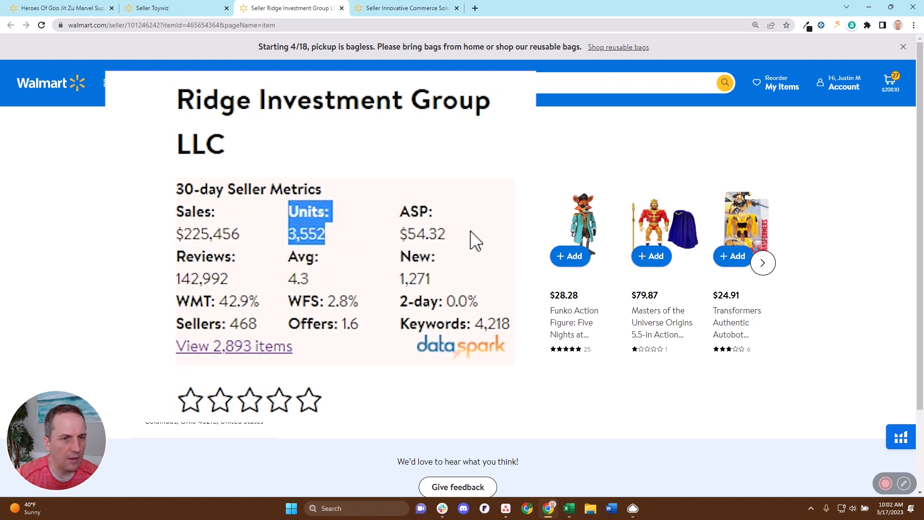
double_click(425, 234)
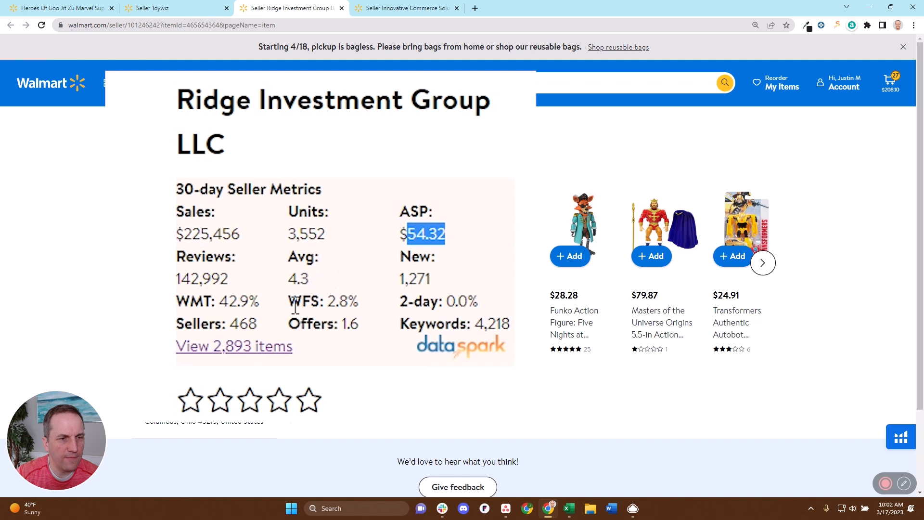
mouse_move(234, 346)
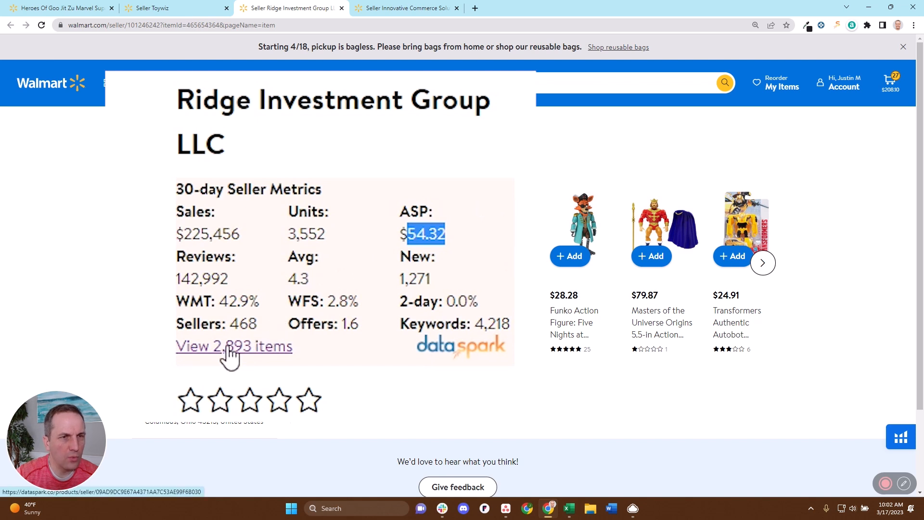
mouse_move(229, 361)
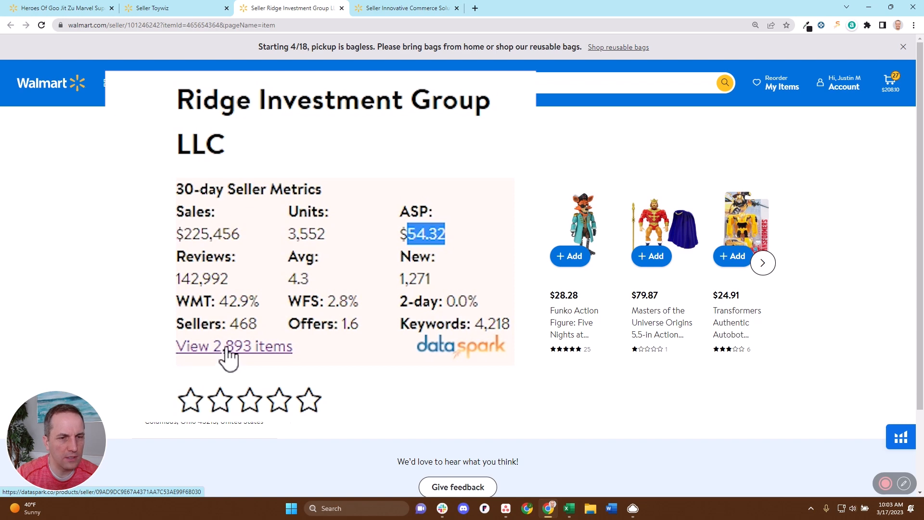
click(233, 346)
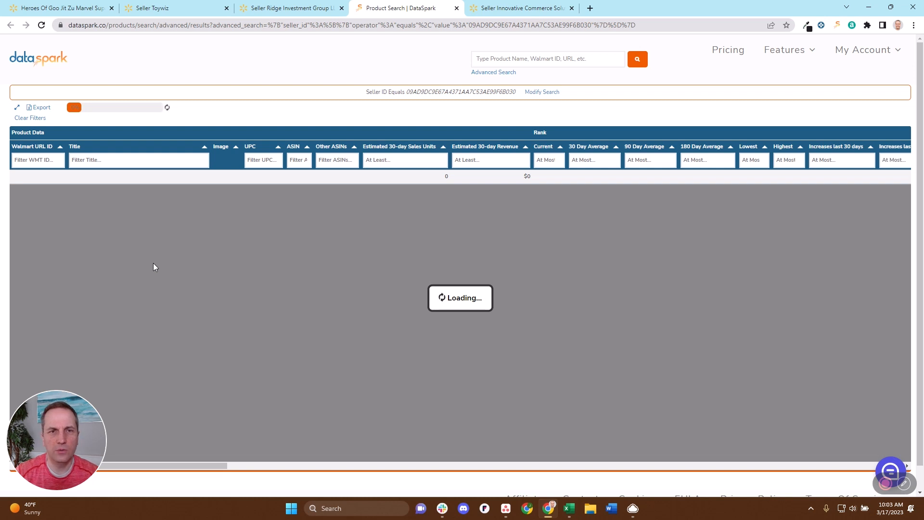
mouse_move(267, 229)
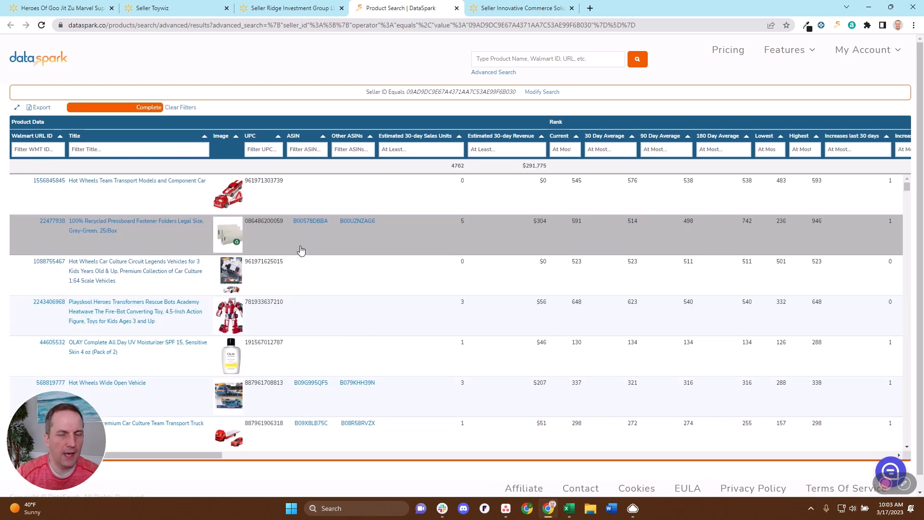
mouse_move(71, 193)
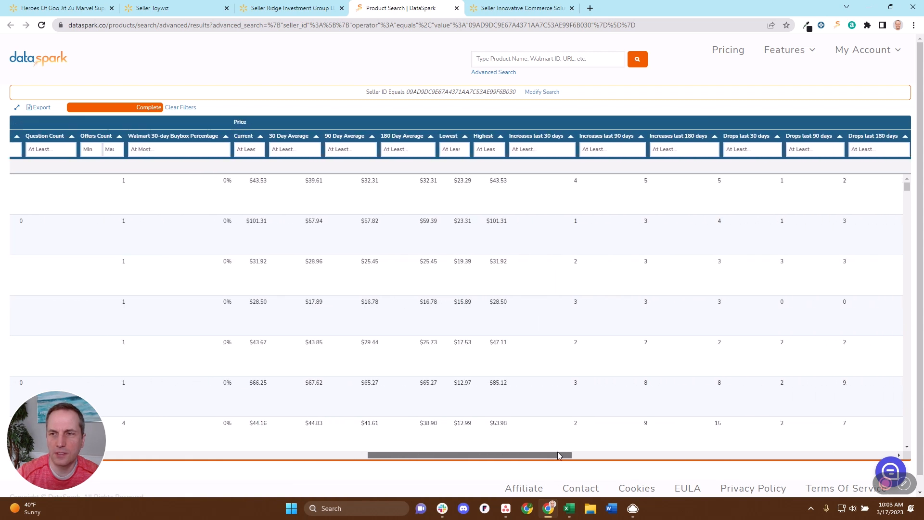
Scroll the results grid right through the fee, margin and category columns, then back left
scroll(right, 3)
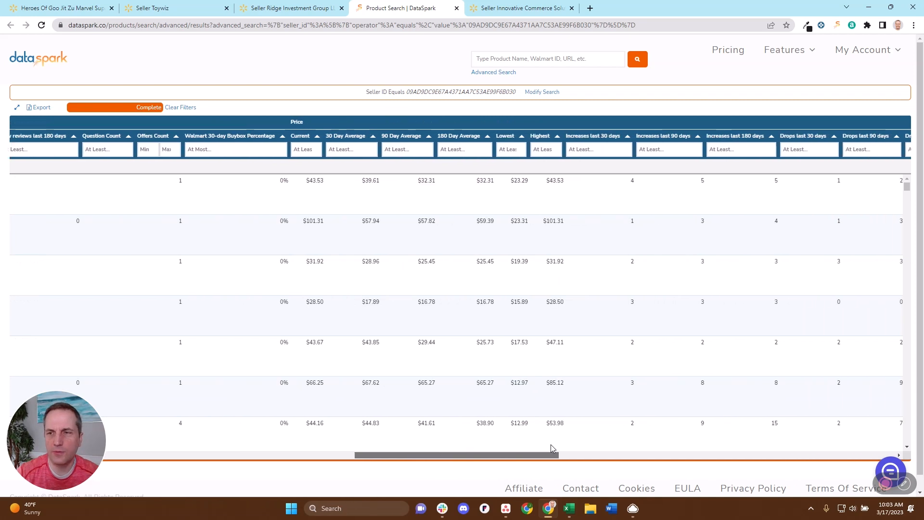
scroll(right, 3)
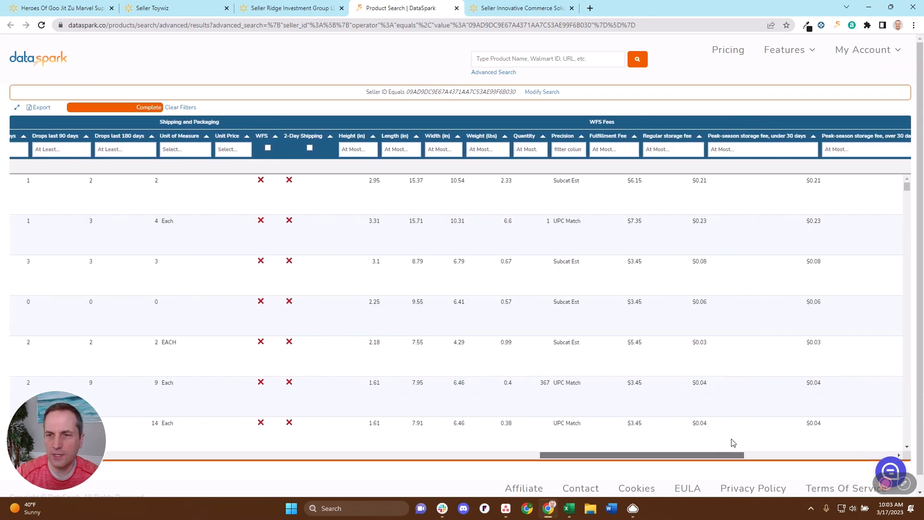
scroll(right, 3)
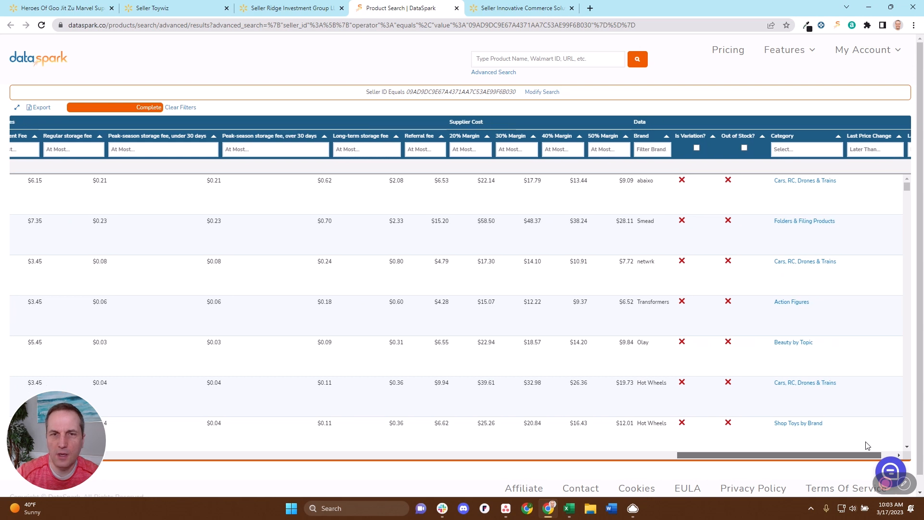
mouse_move(601, 180)
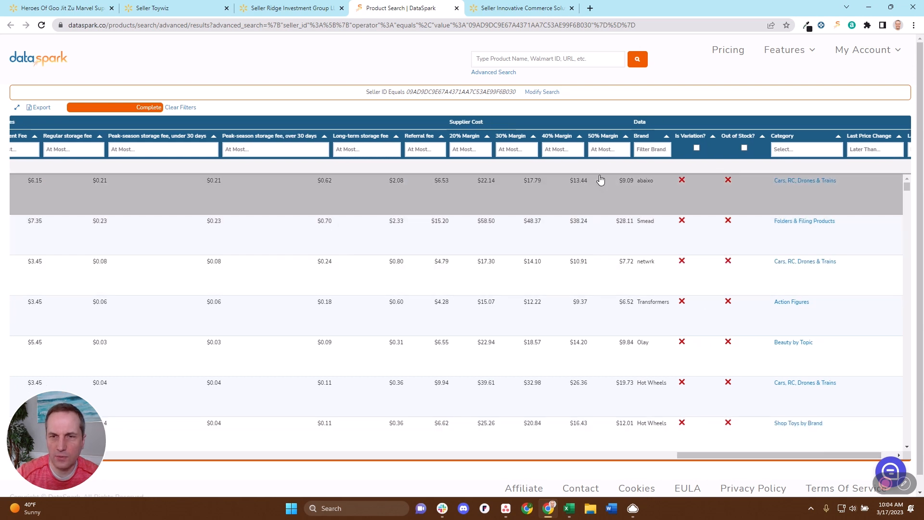
mouse_move(664, 467)
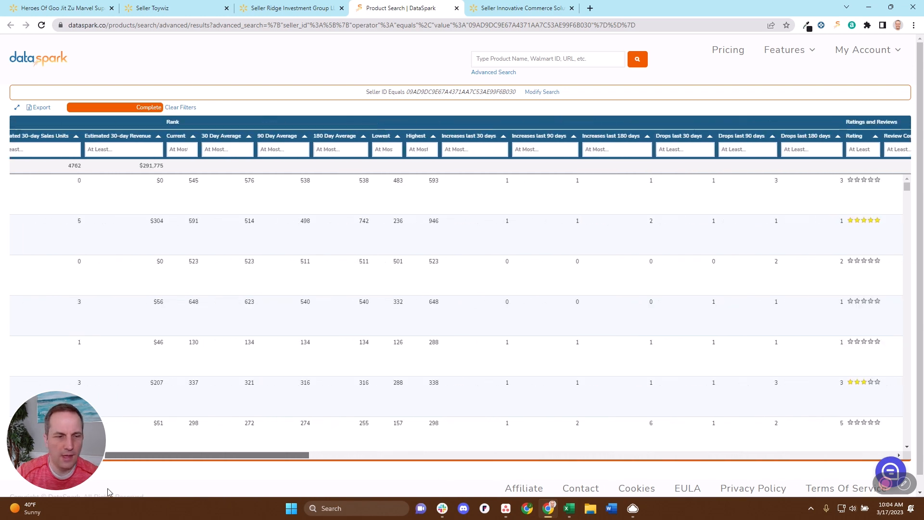
scroll(left, 3)
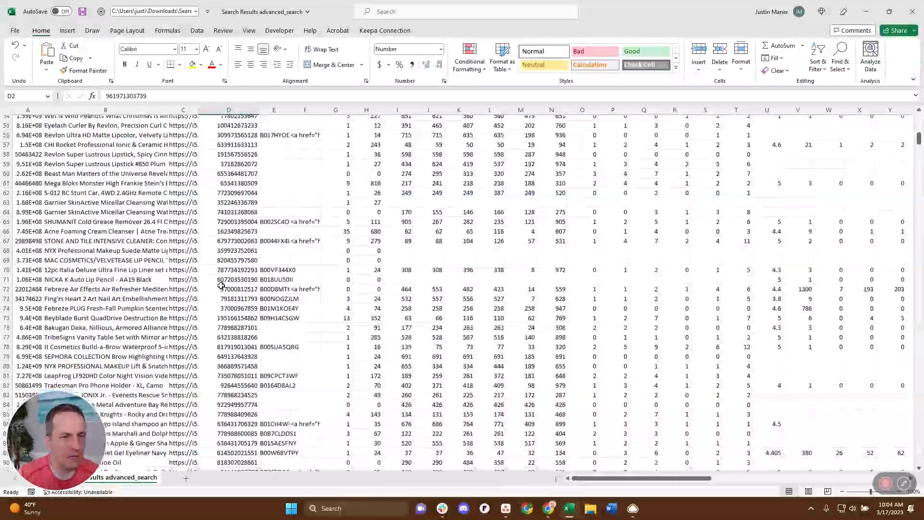
Scroll down through the exported search results in Excel
scroll(down, 3)
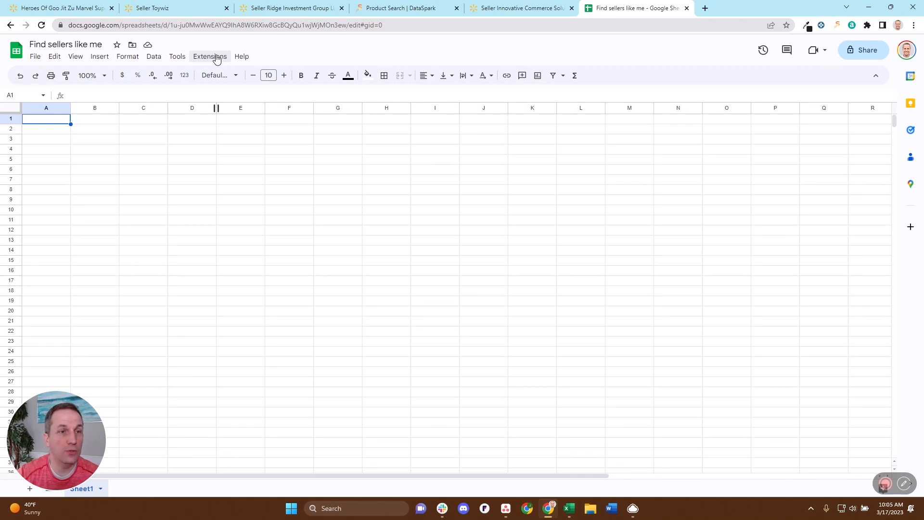
Start DataSpark's Seller Explorer as a Product to Seller Lookup by UPC, ready for IDs
click(210, 56)
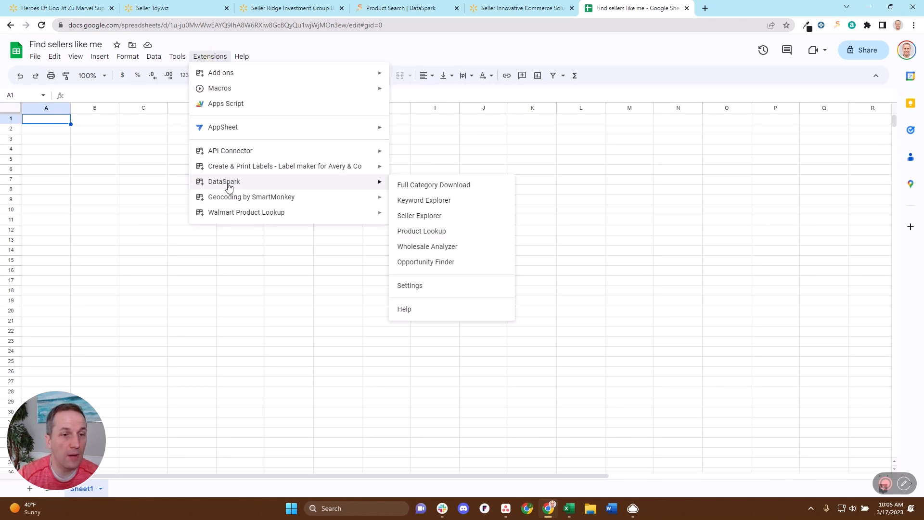
mouse_move(280, 183)
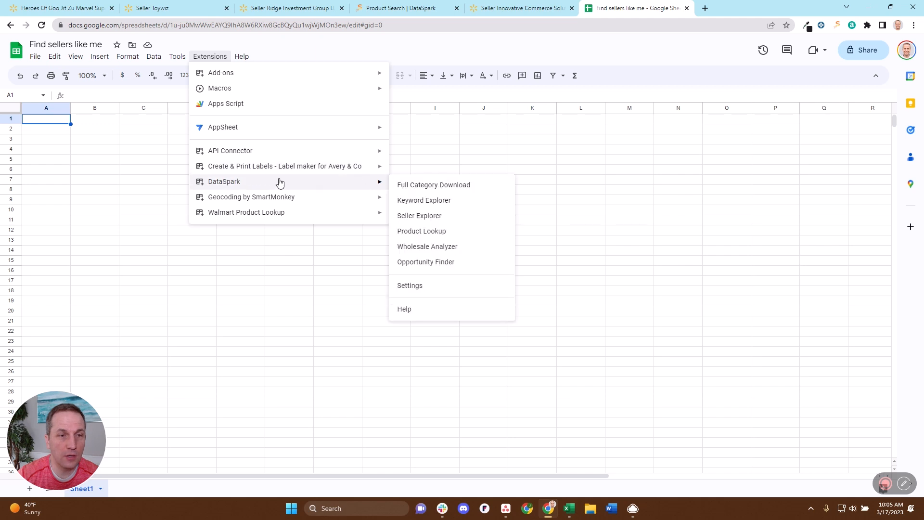
click(420, 215)
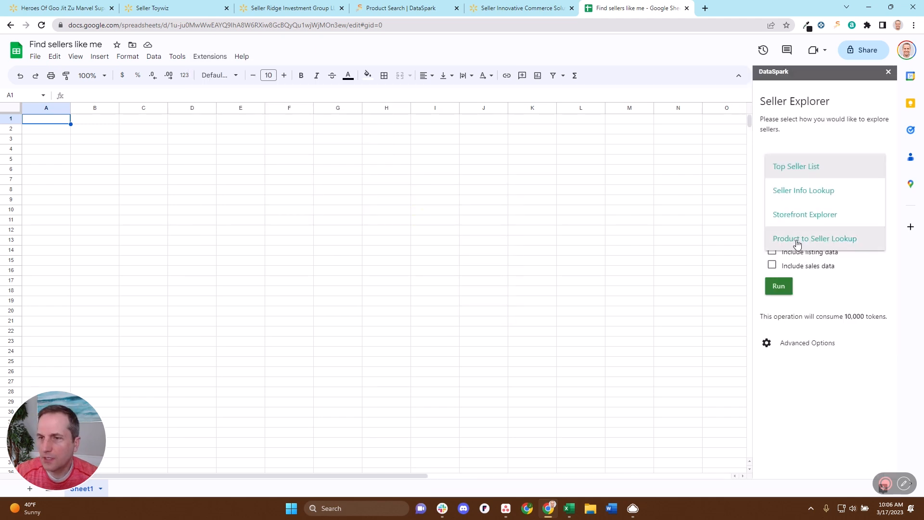
click(815, 238)
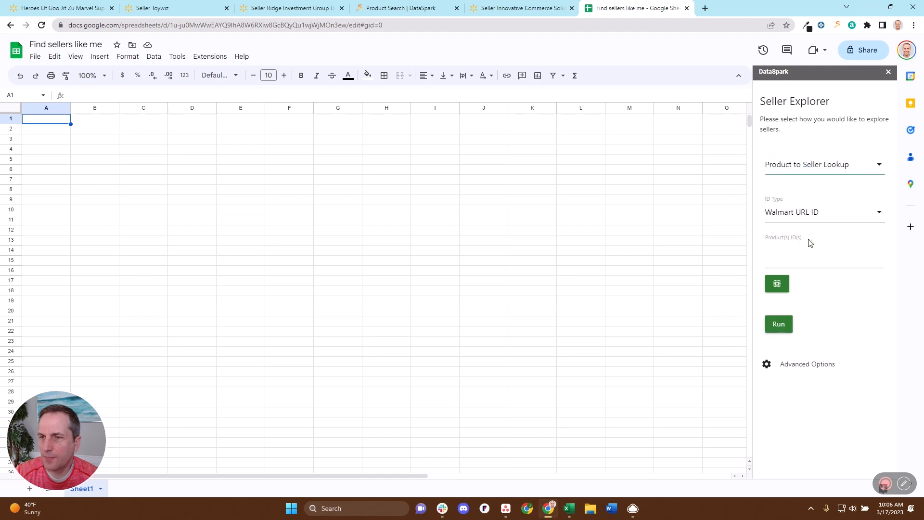
click(824, 212)
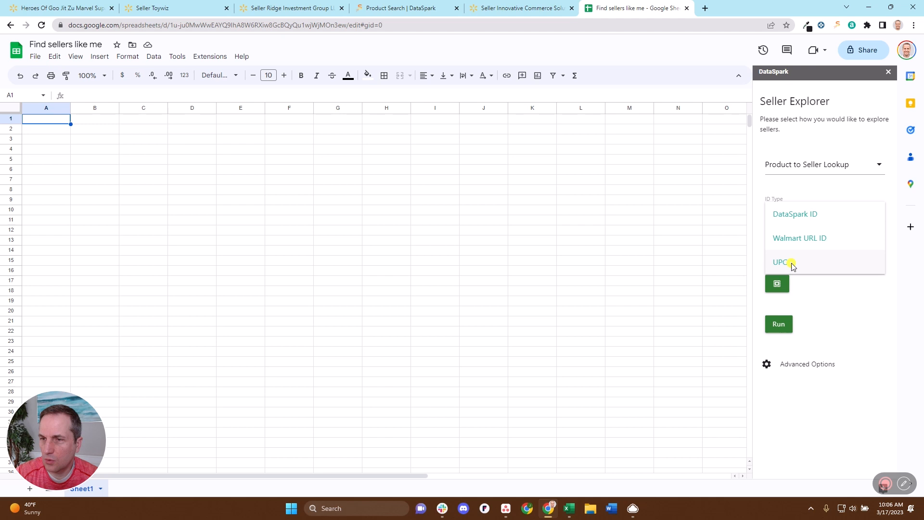
click(780, 262)
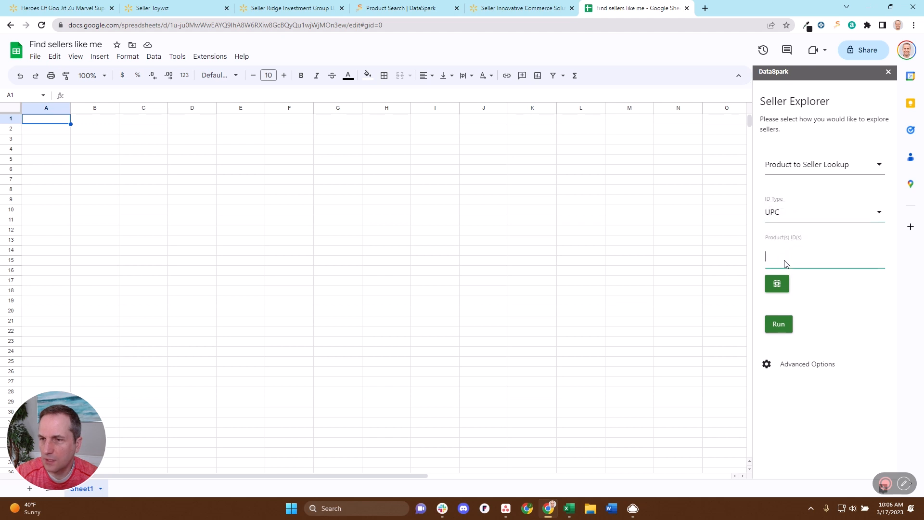
click(567, 508)
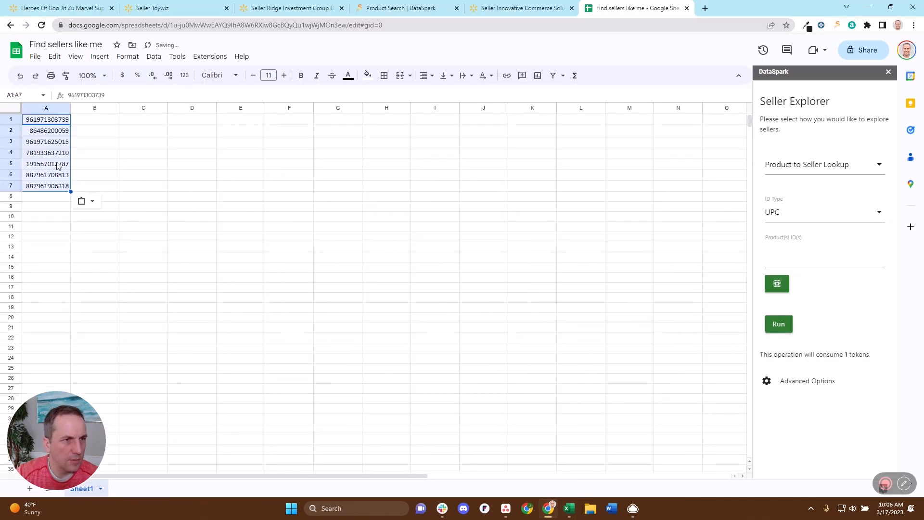
mouse_move(777, 283)
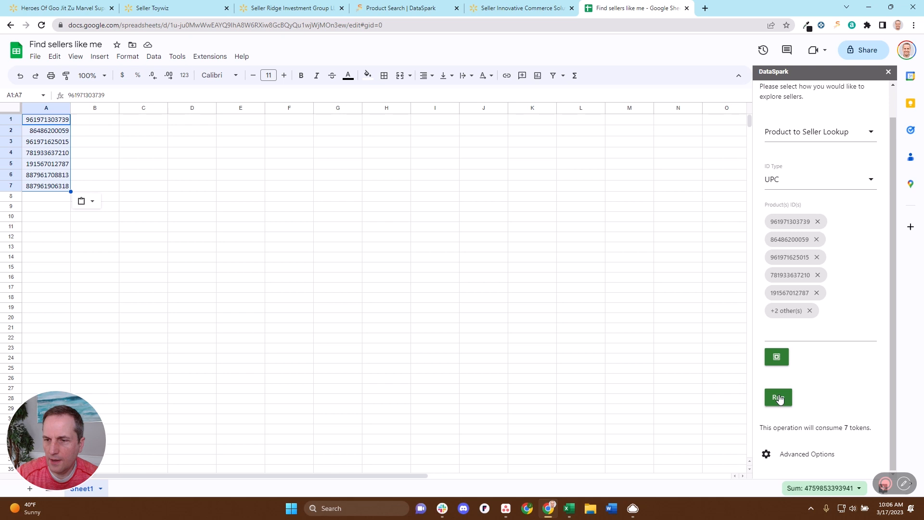
Run the seller lookup for the seven UPCs to build the Products Sellers table
click(778, 398)
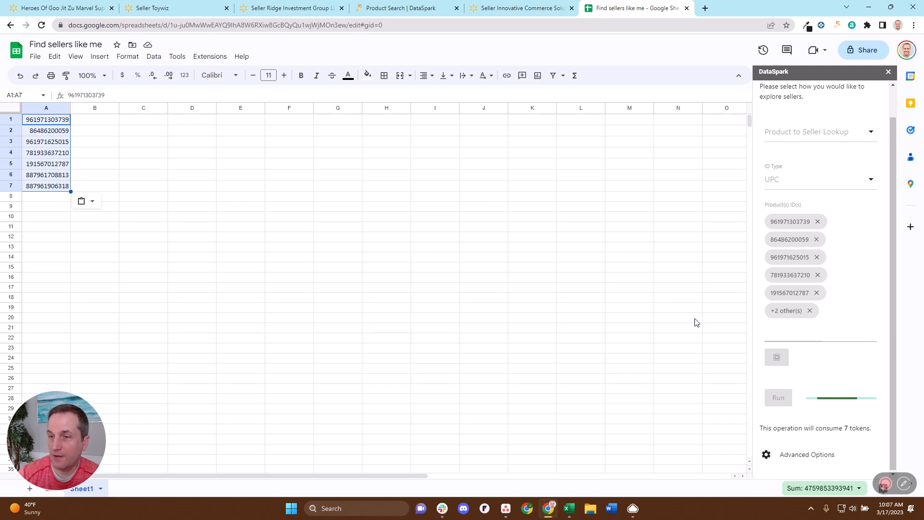
click(777, 397)
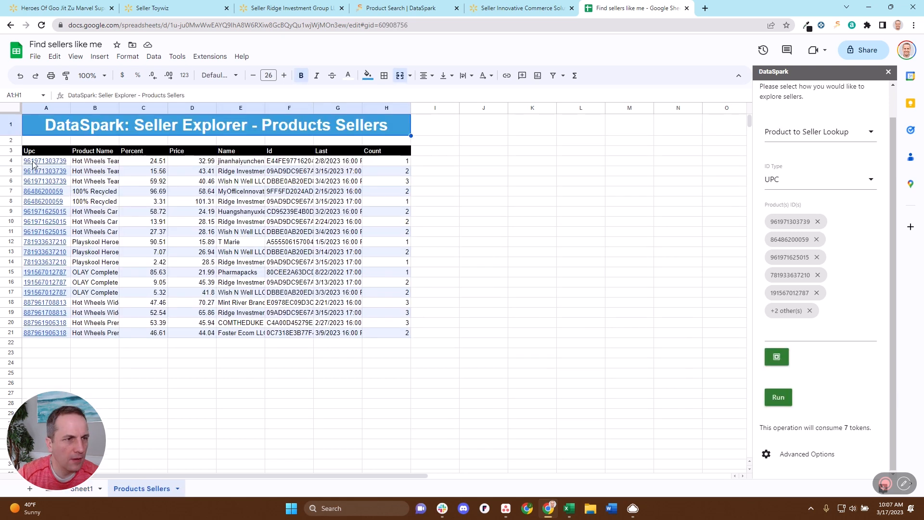
Select empty cell K4 on the Products Sellers sheet to begin a formula
click(29, 151)
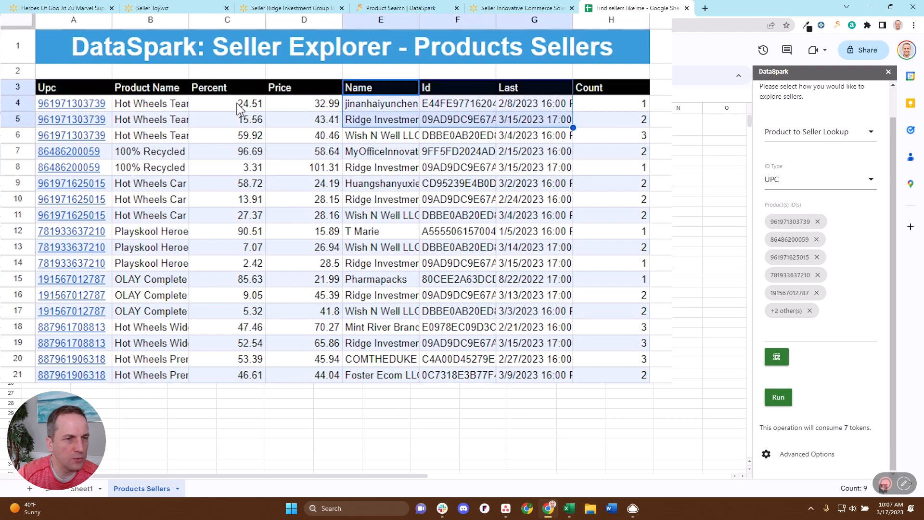
click(304, 103)
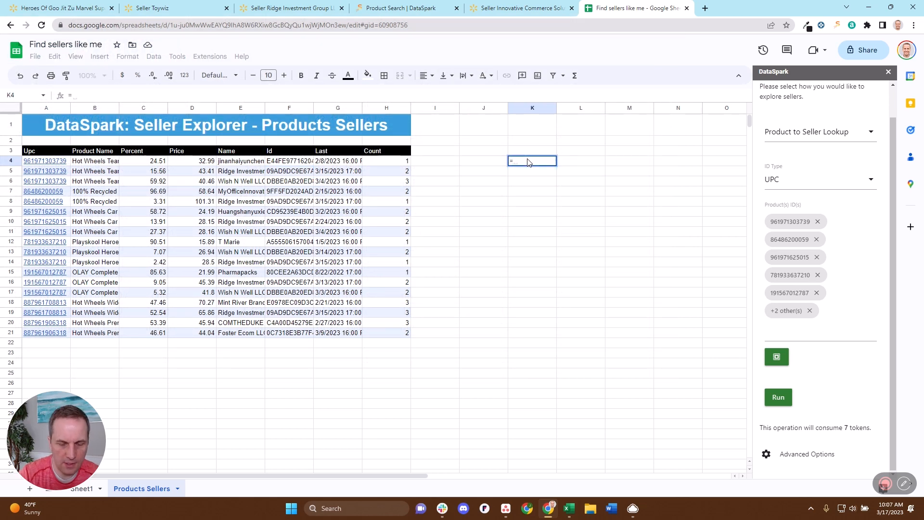
Enter =UNIQUE on the Name column (E) in K4, then check names like MyOfficeInnovations
text(=UNIQUE()
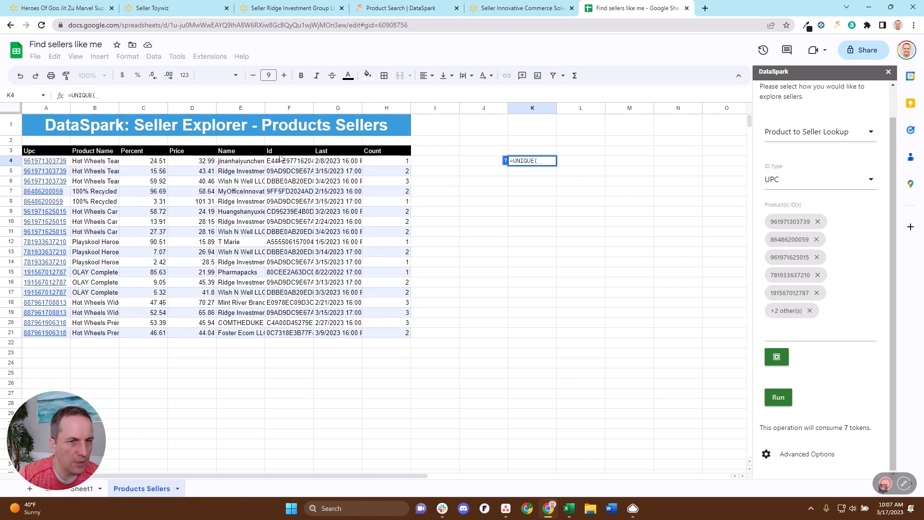
click(240, 108)
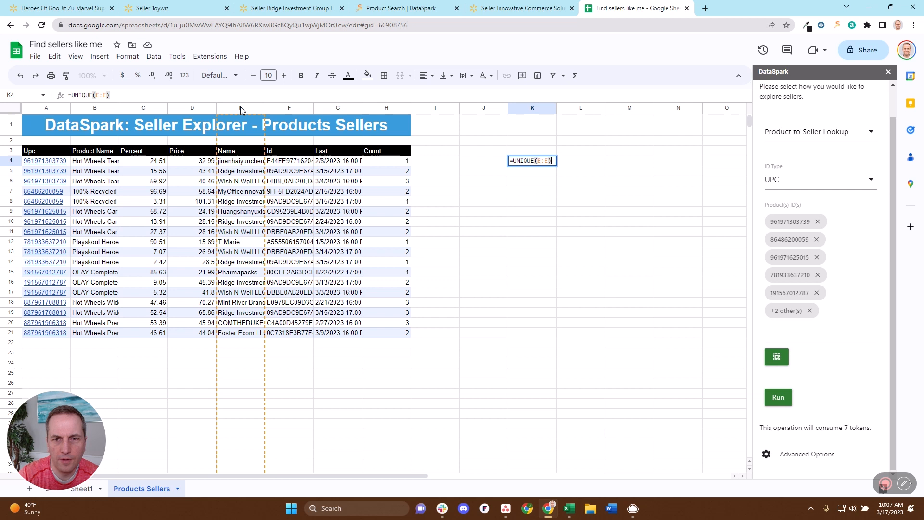
key(Return)
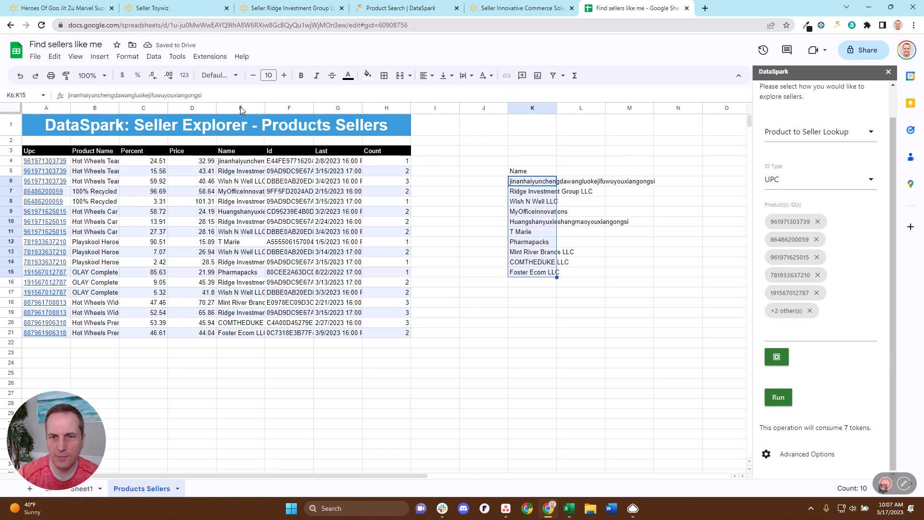
click(532, 181)
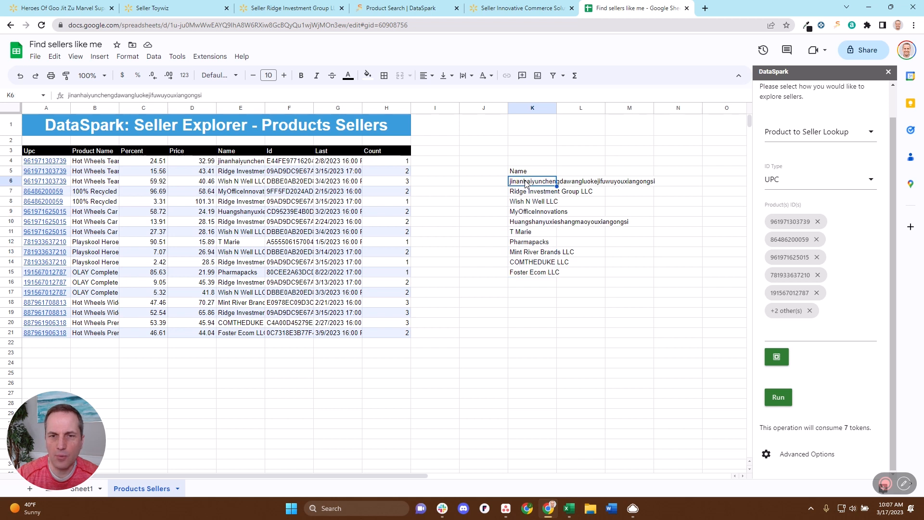
click(531, 210)
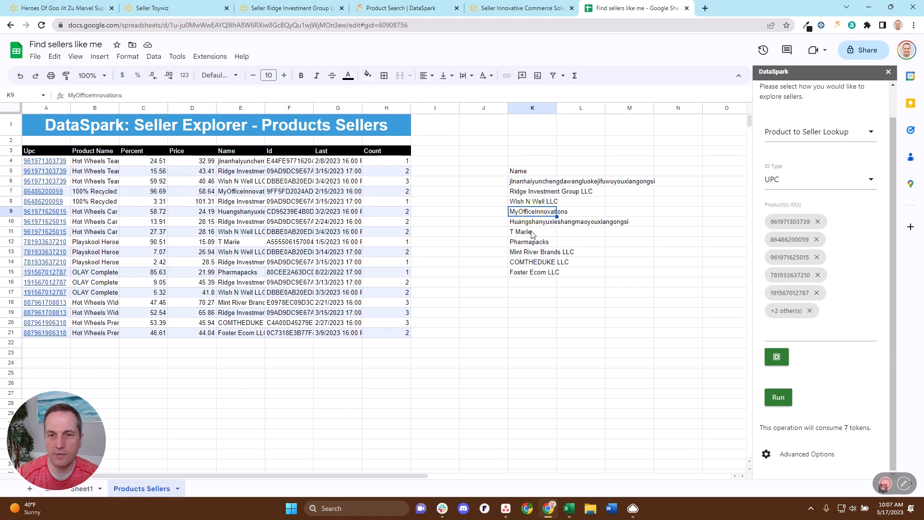